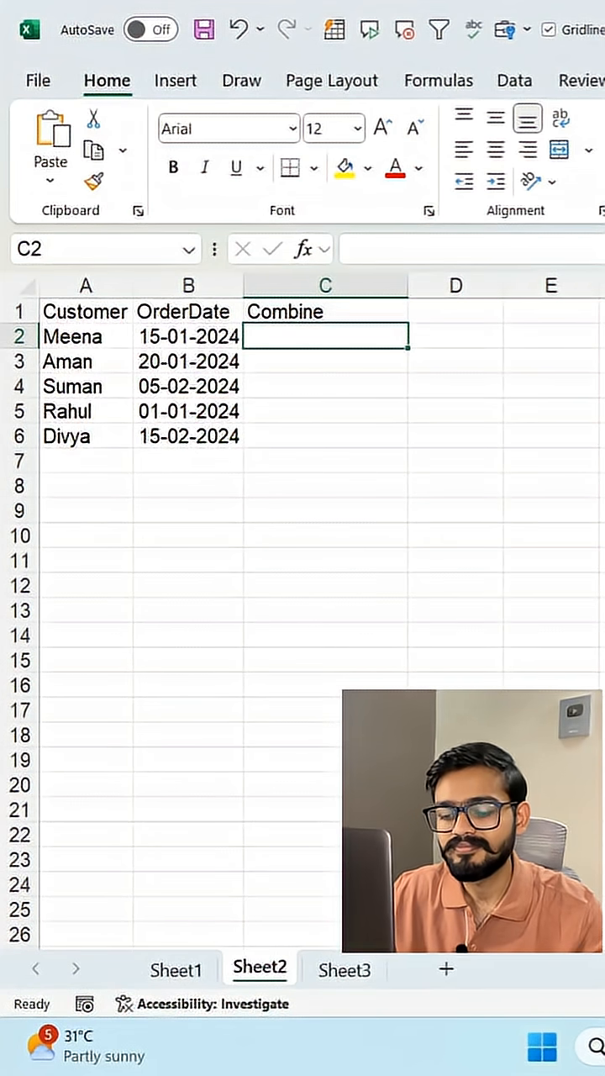
- Enter =A2&" "&B2 in C2 to join the customer name with the date serial
text(=A2)
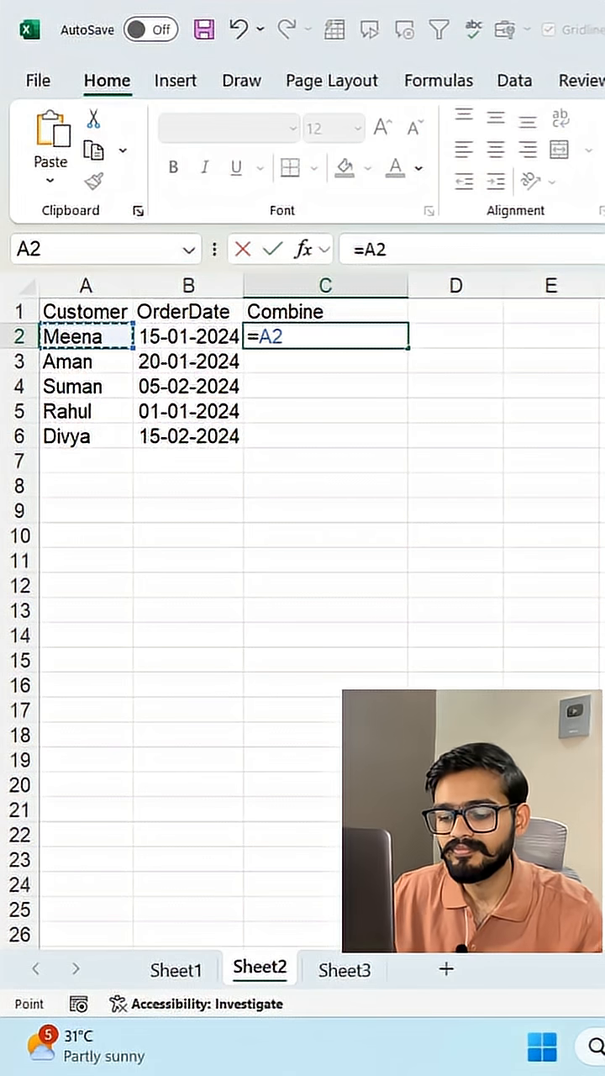
text(&" "&B2)
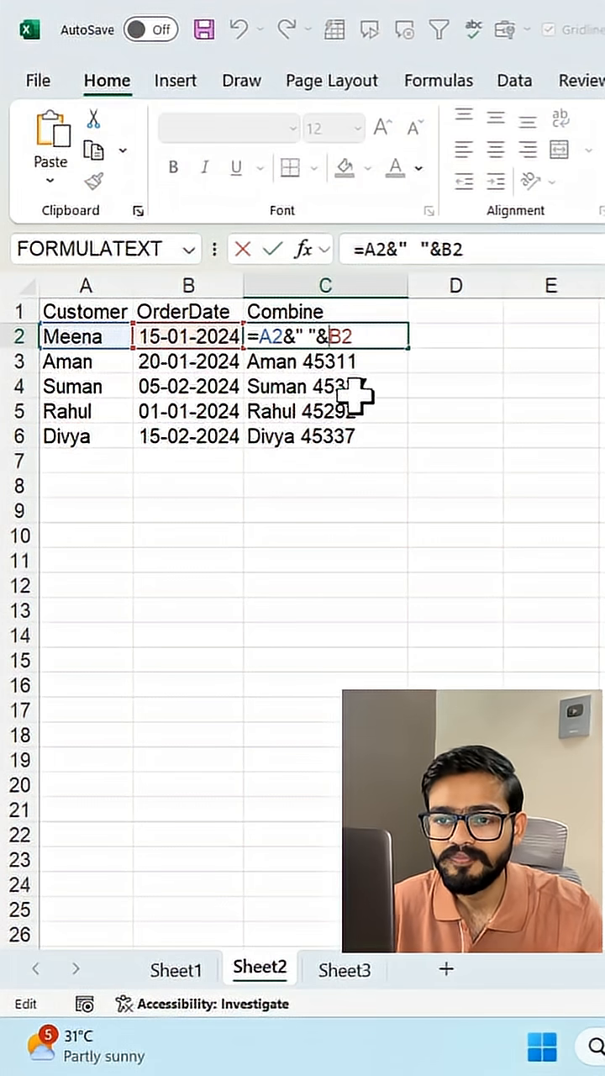
- Wrap the date in TEXT(B2,"dd/mm/yyyy") and fill the formula down to C6
text(text()
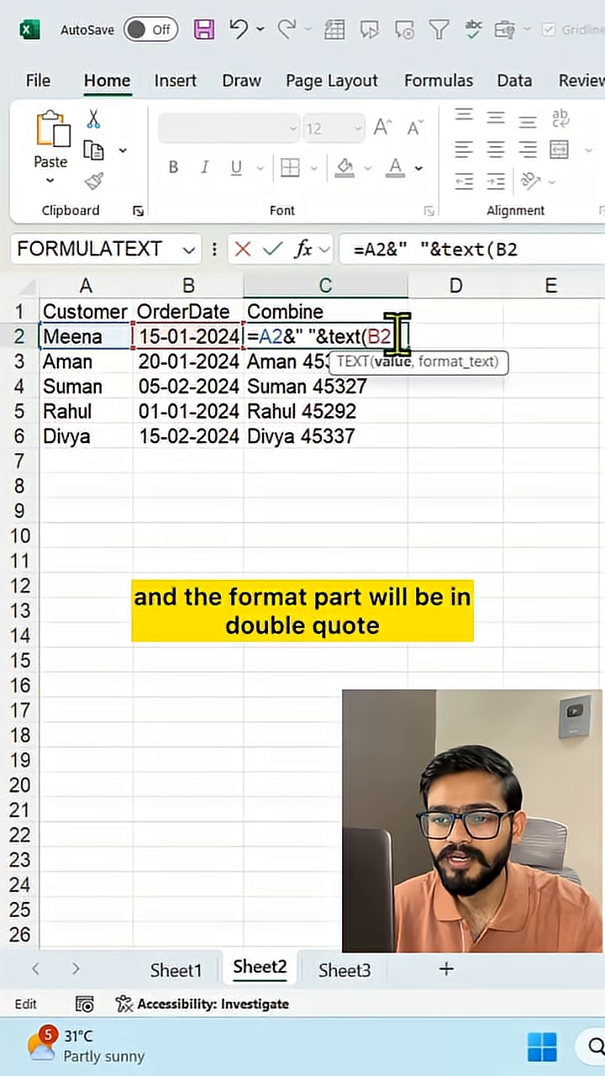
text(,")
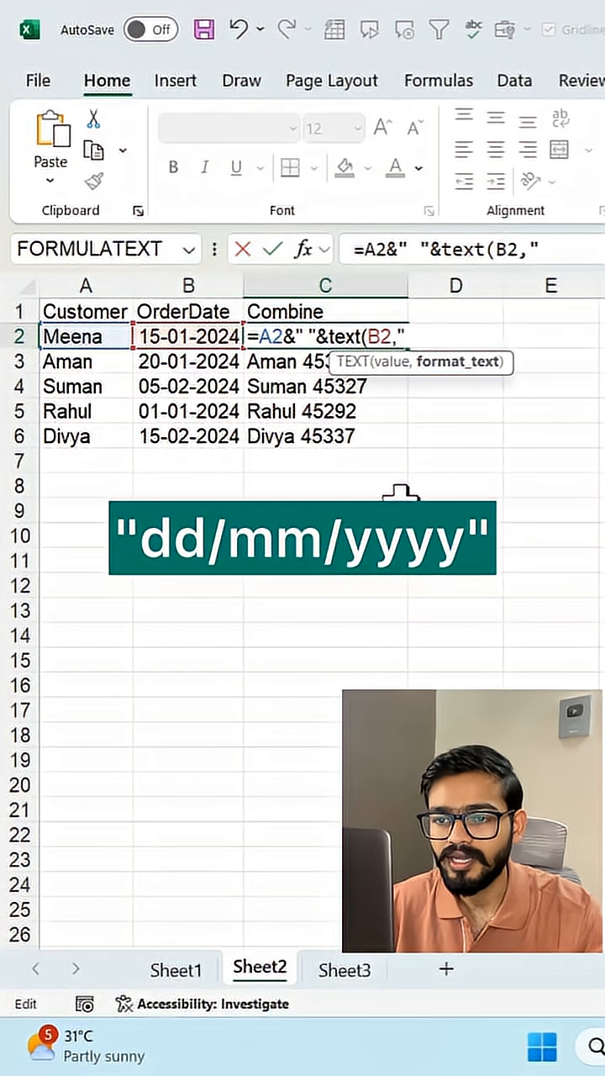
text(dd/mm/)
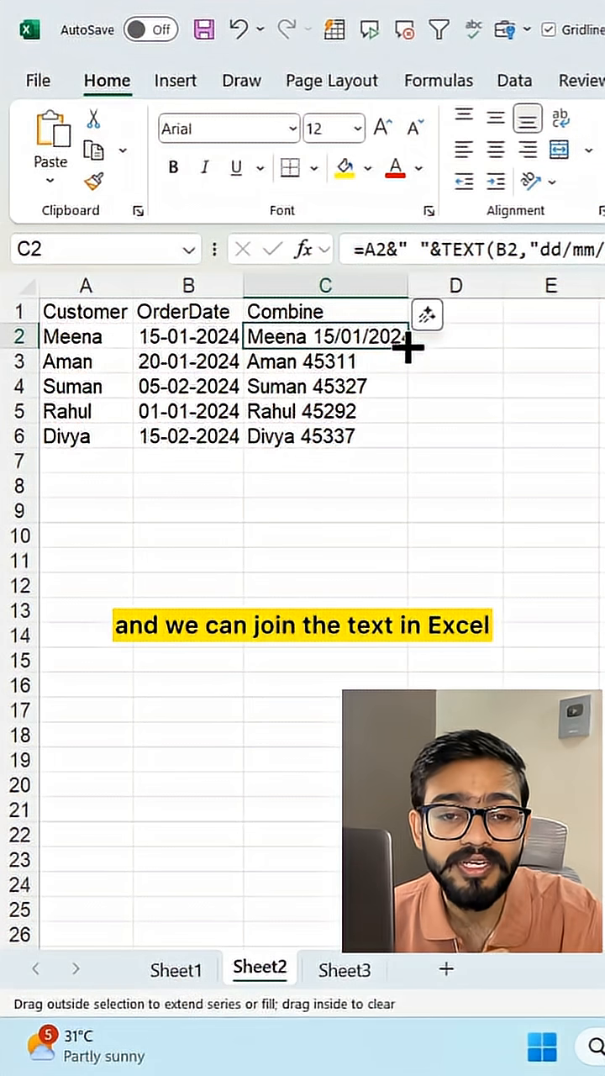
drag(403, 349, 403, 437)
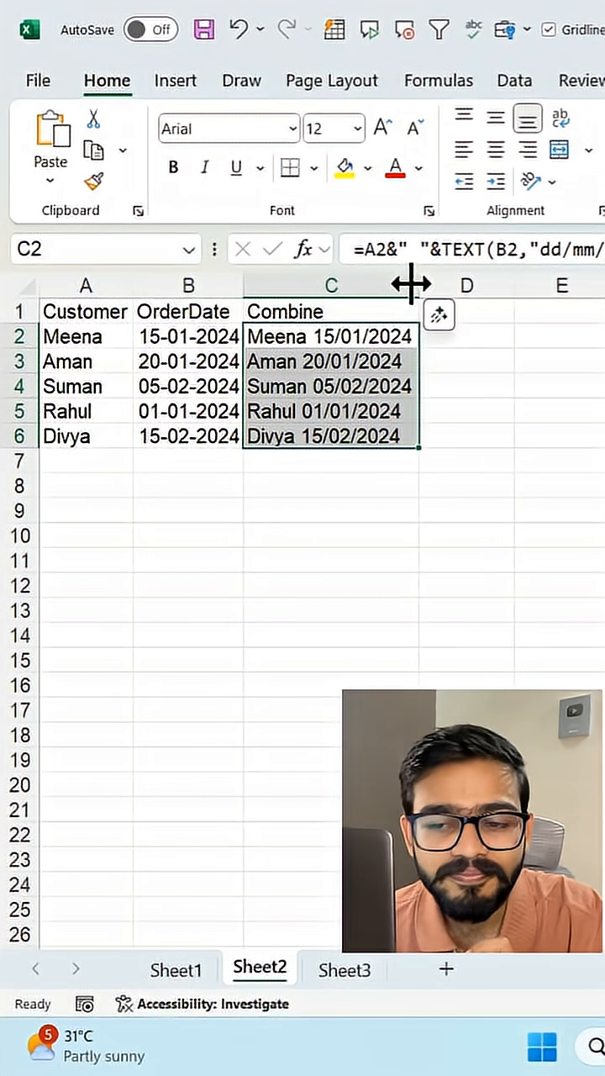